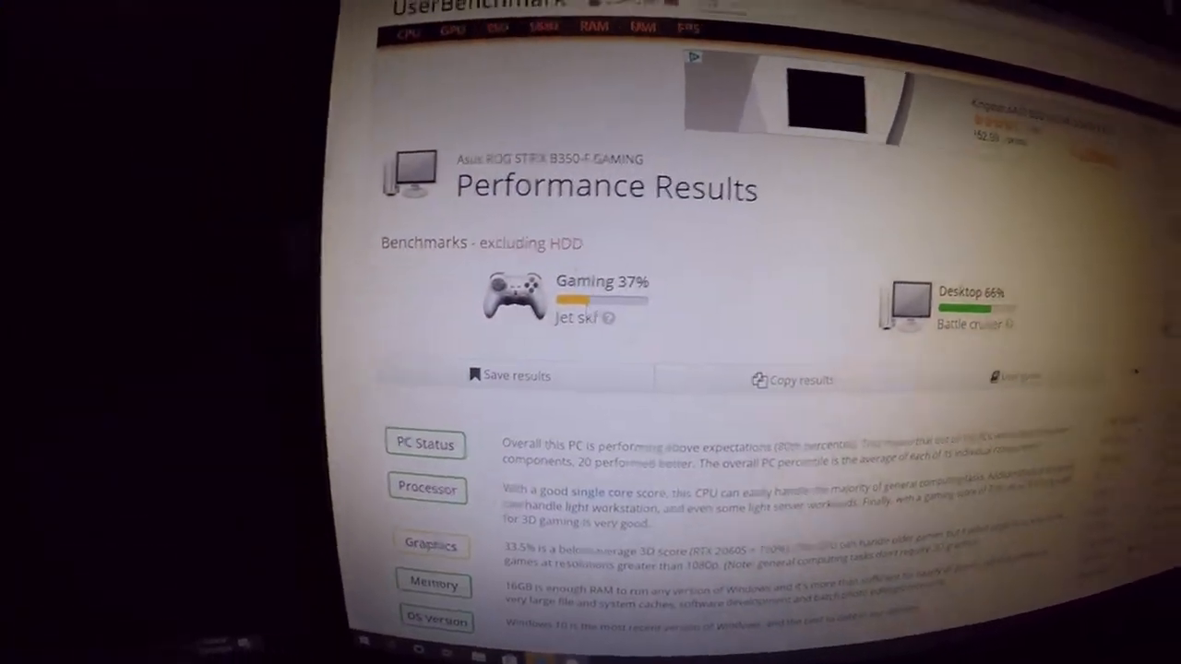
# Step: Scroll the results page toward the Gaming classification and its help link
pyautogui.scroll(-3)
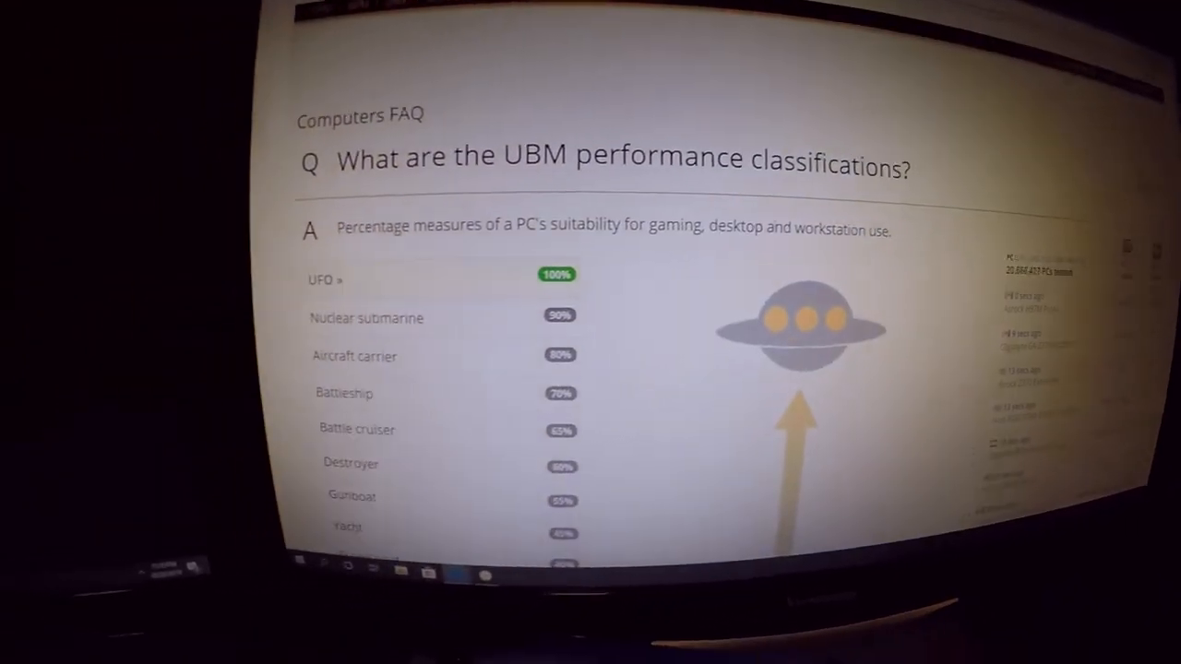
pyautogui.scroll(-3)
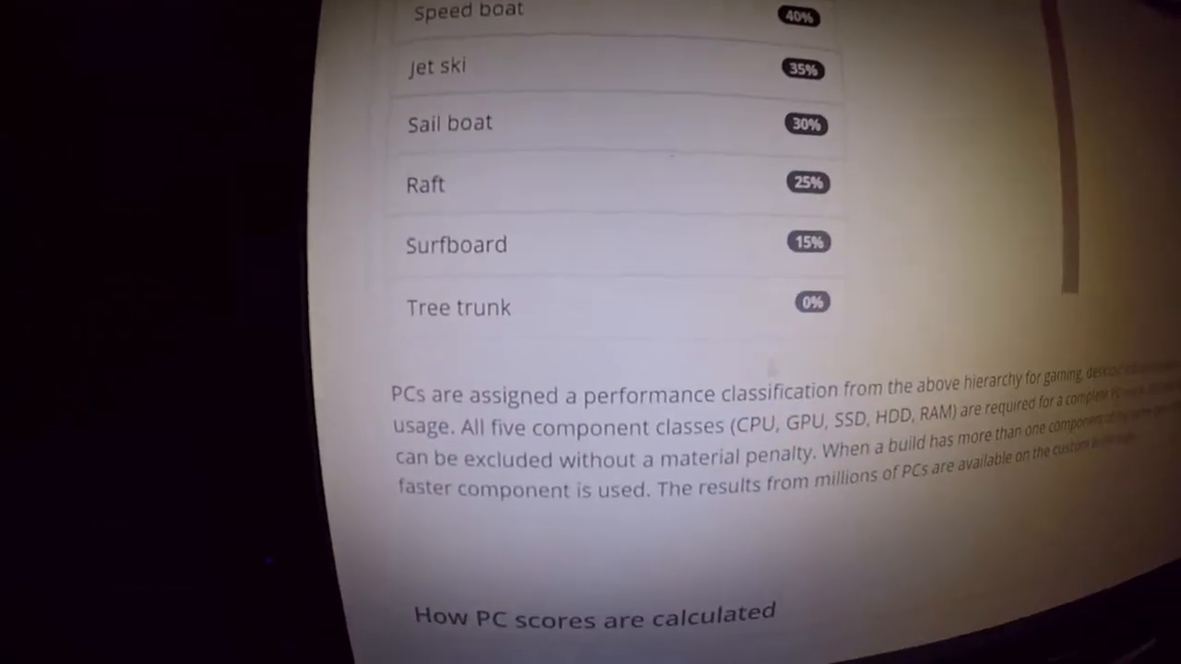
pyautogui.scroll(3)
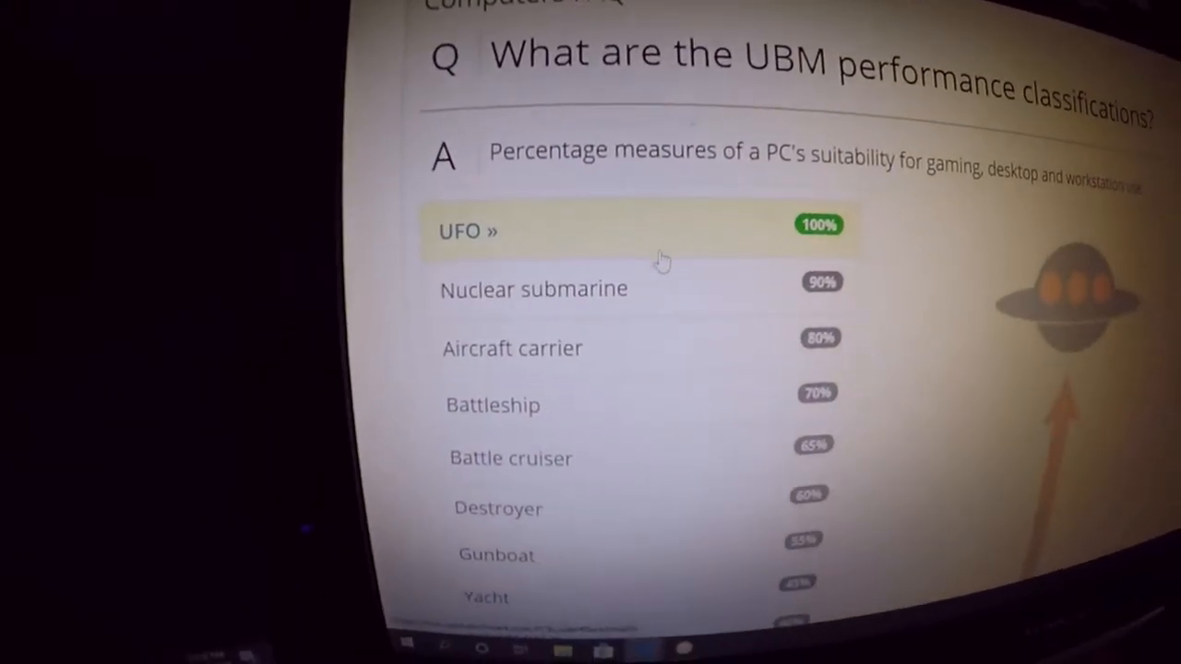
pyautogui.scroll(-3)
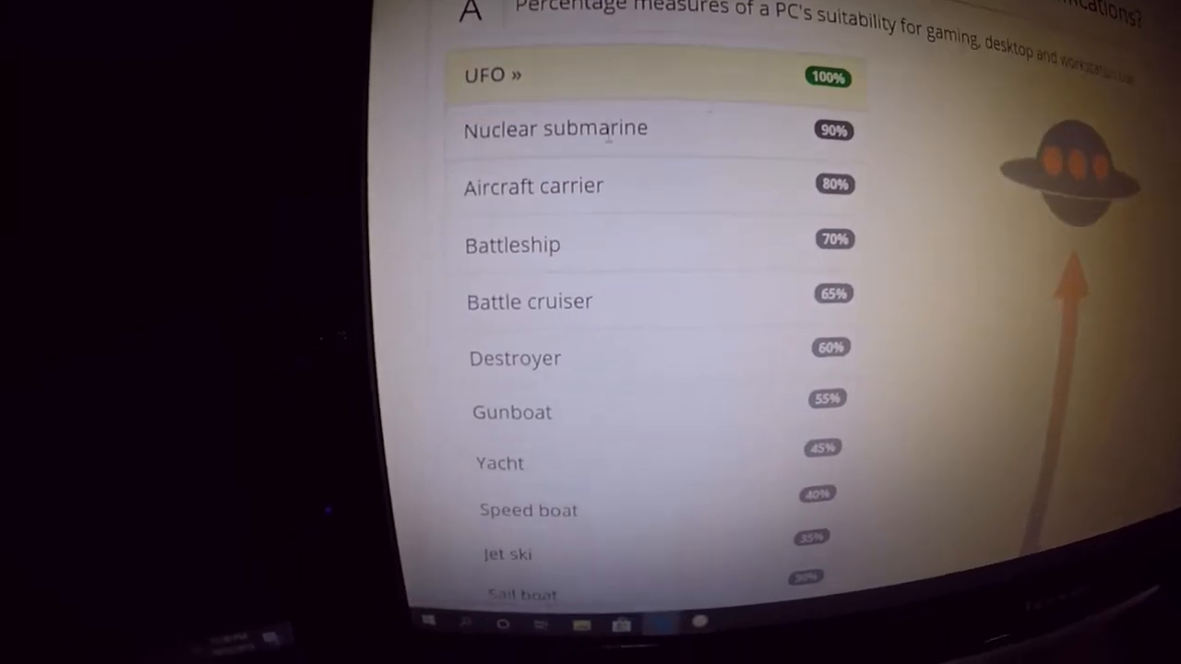
pyautogui.scroll(-3)
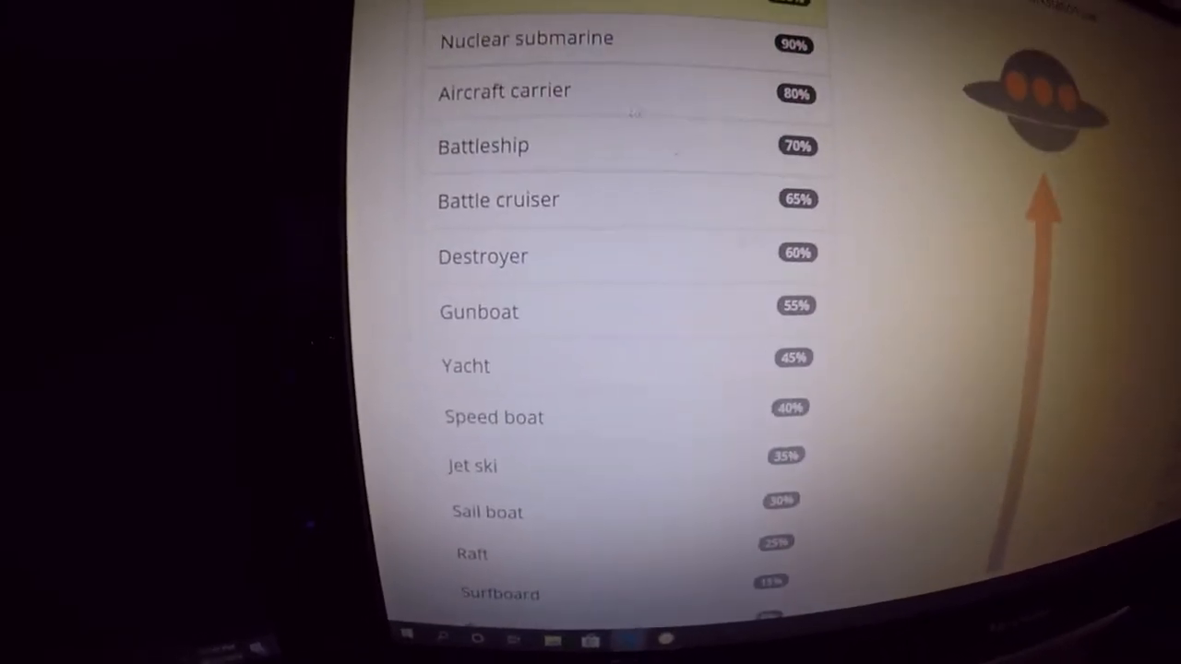
pyautogui.scroll(-3)
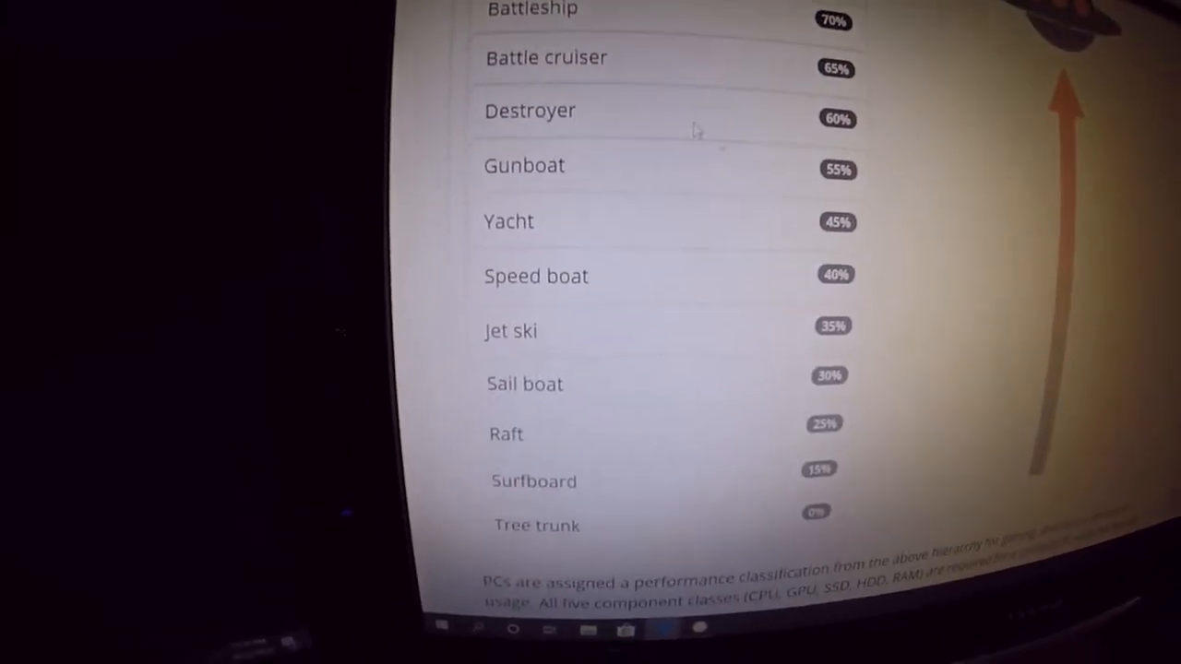
pyautogui.scroll(-3)
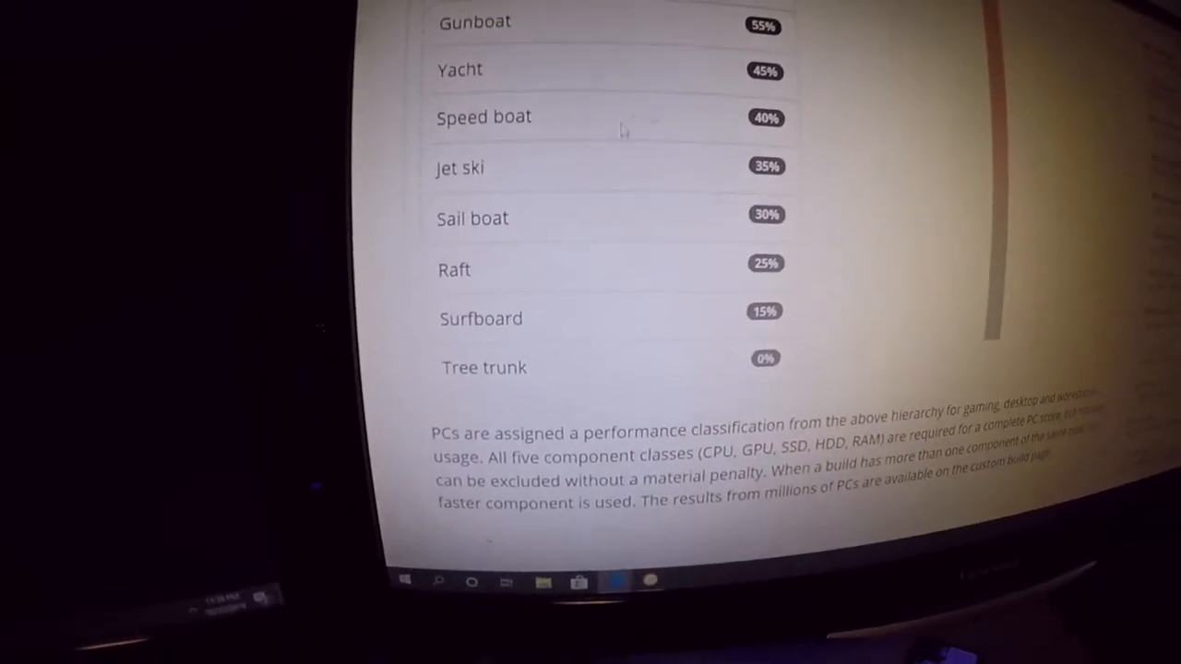
pyautogui.scroll(3)
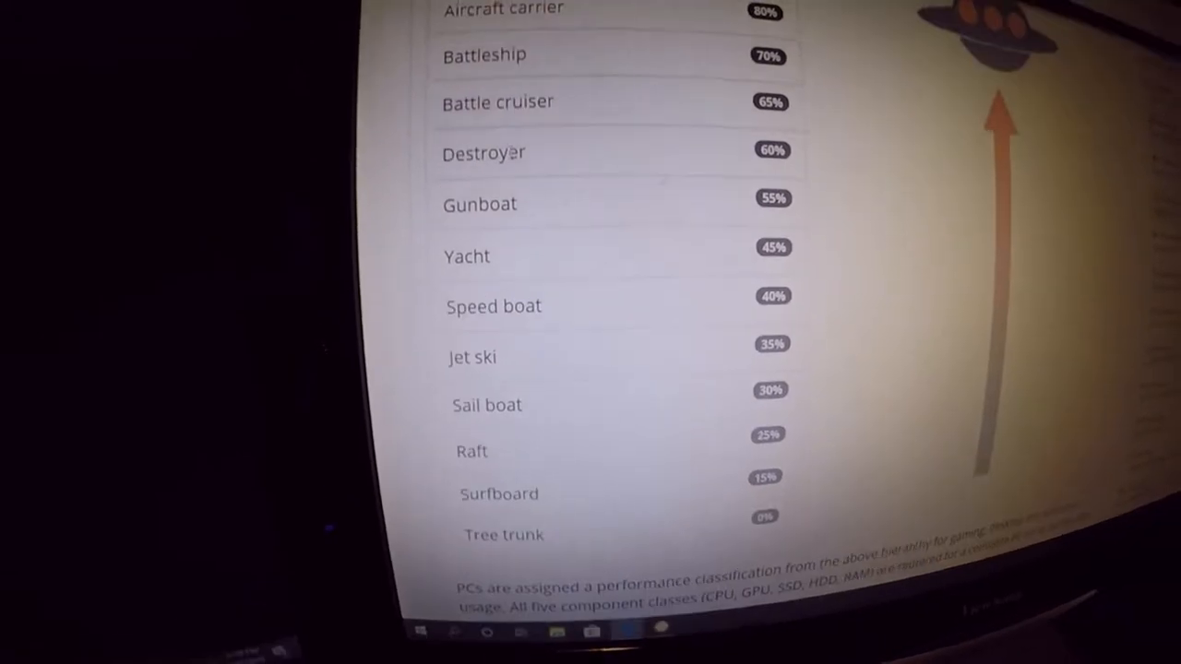
pyautogui.scroll(-3)
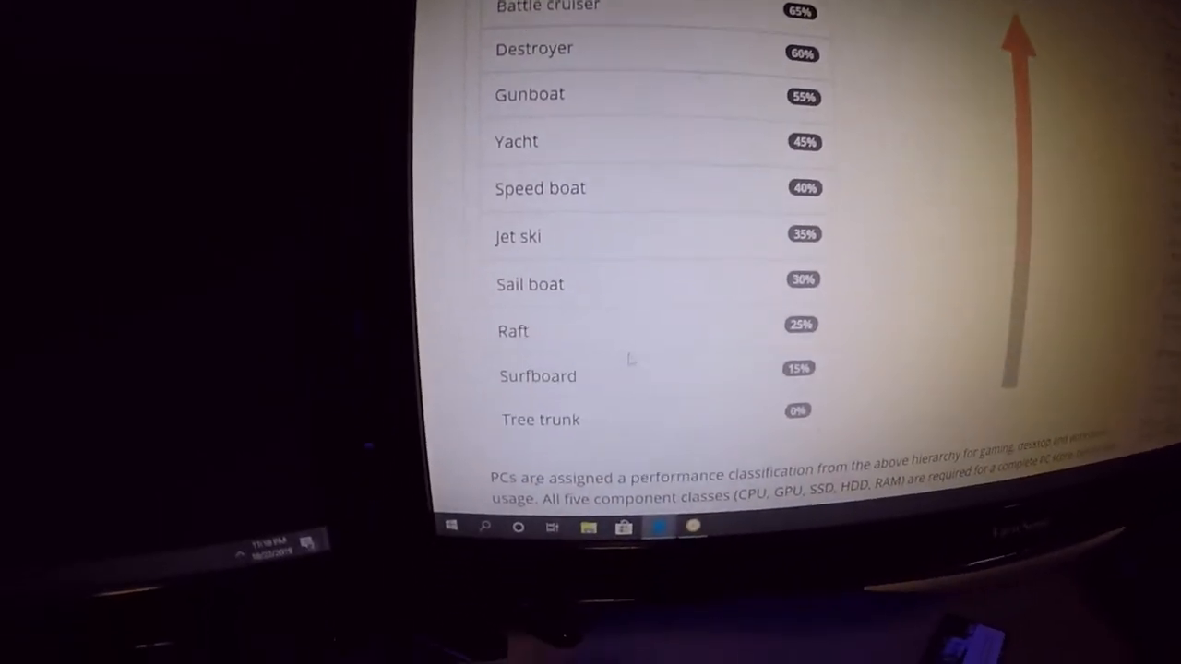
pyautogui.scroll(3)
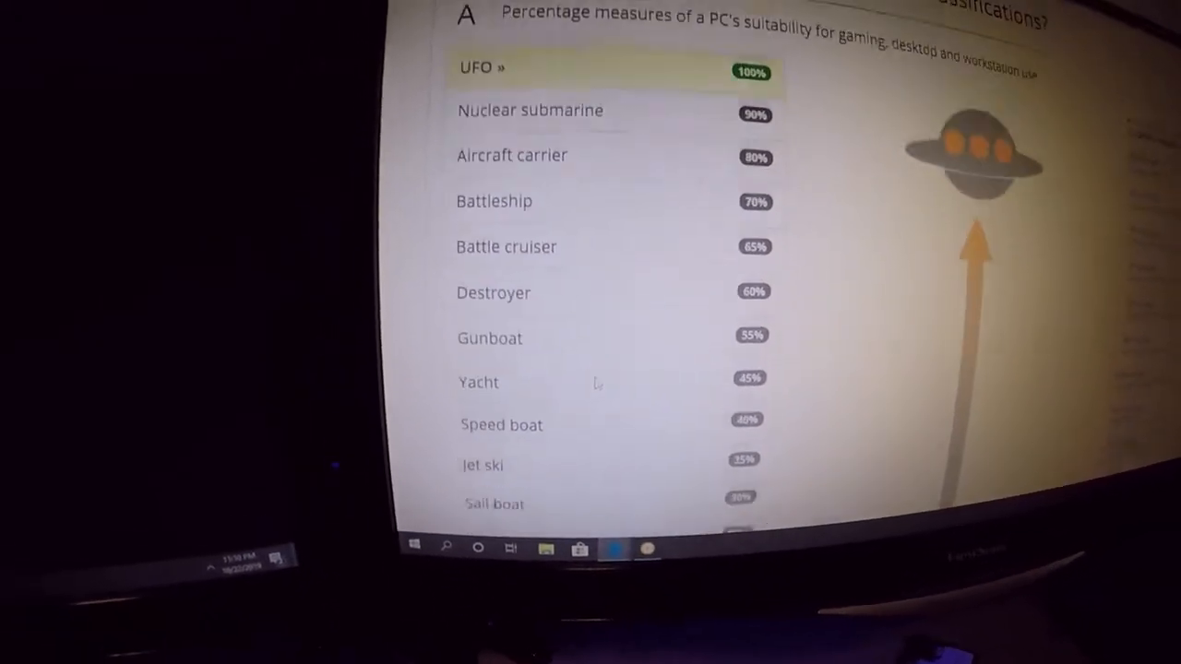
pyautogui.scroll(-3)
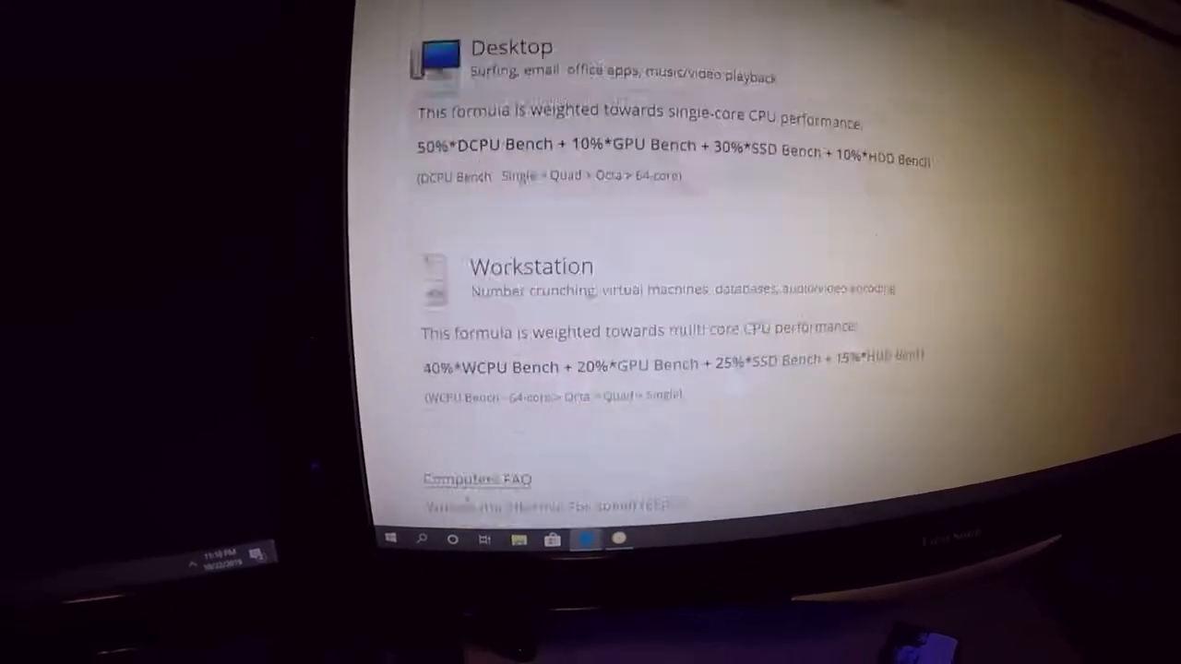
pyautogui.scroll(-3)
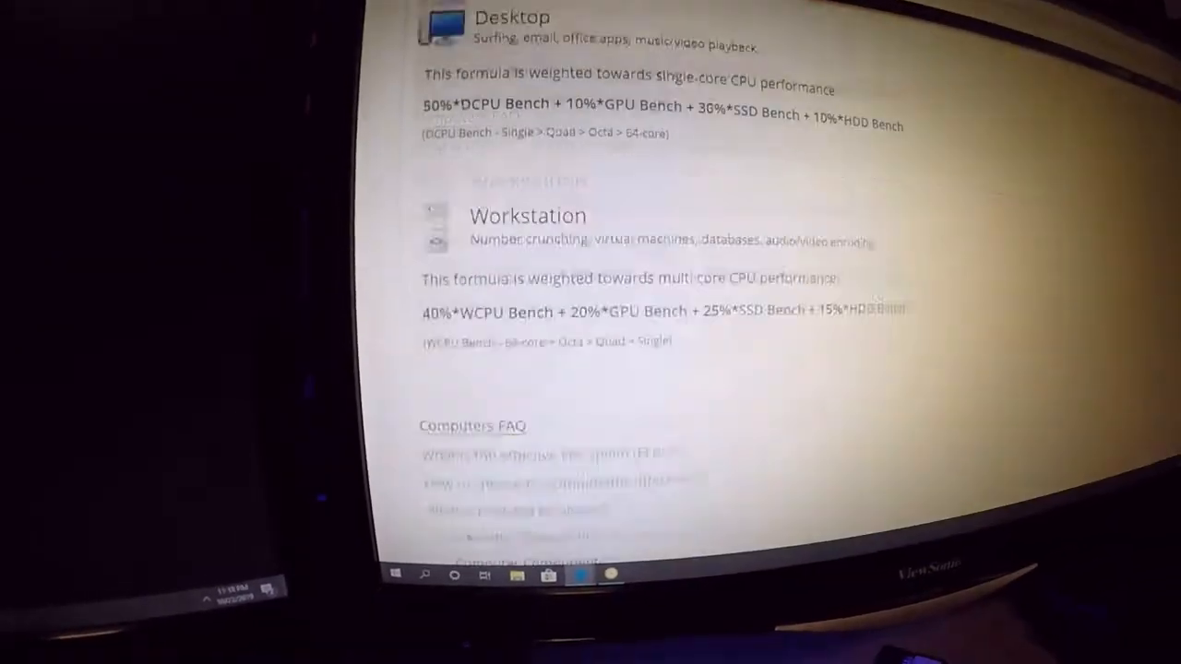
pyautogui.scroll(3)
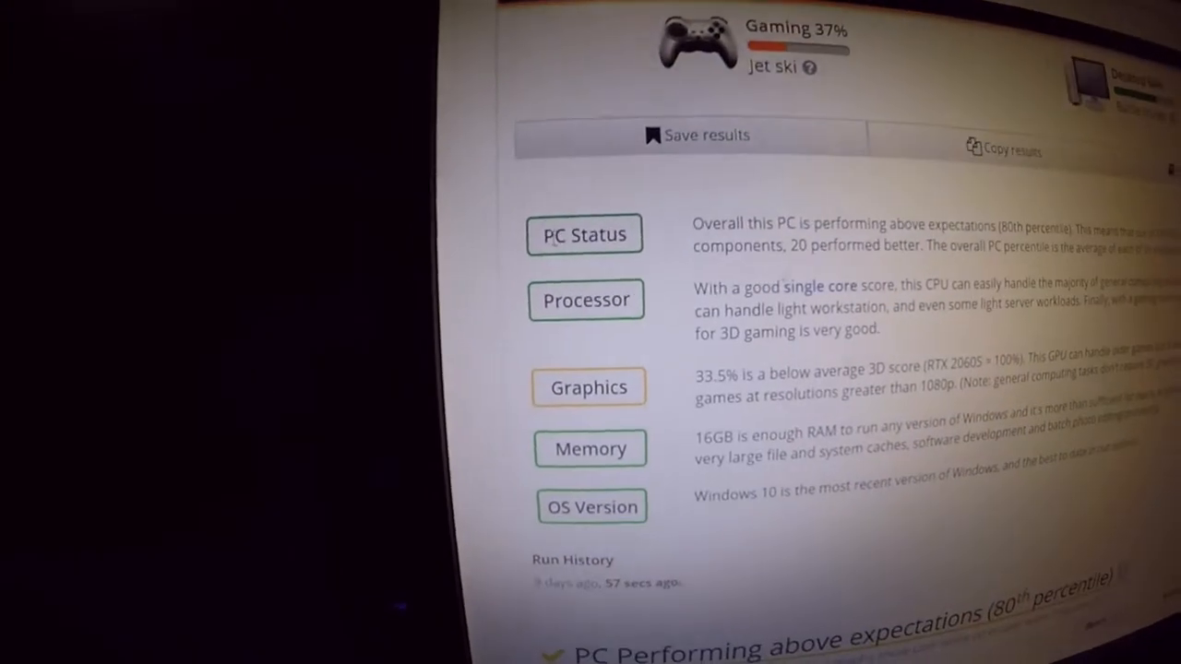
# Step: Scroll to the PC Status, Processor, Graphics, Memory and OS Version summaries
pyautogui.scroll(-3)
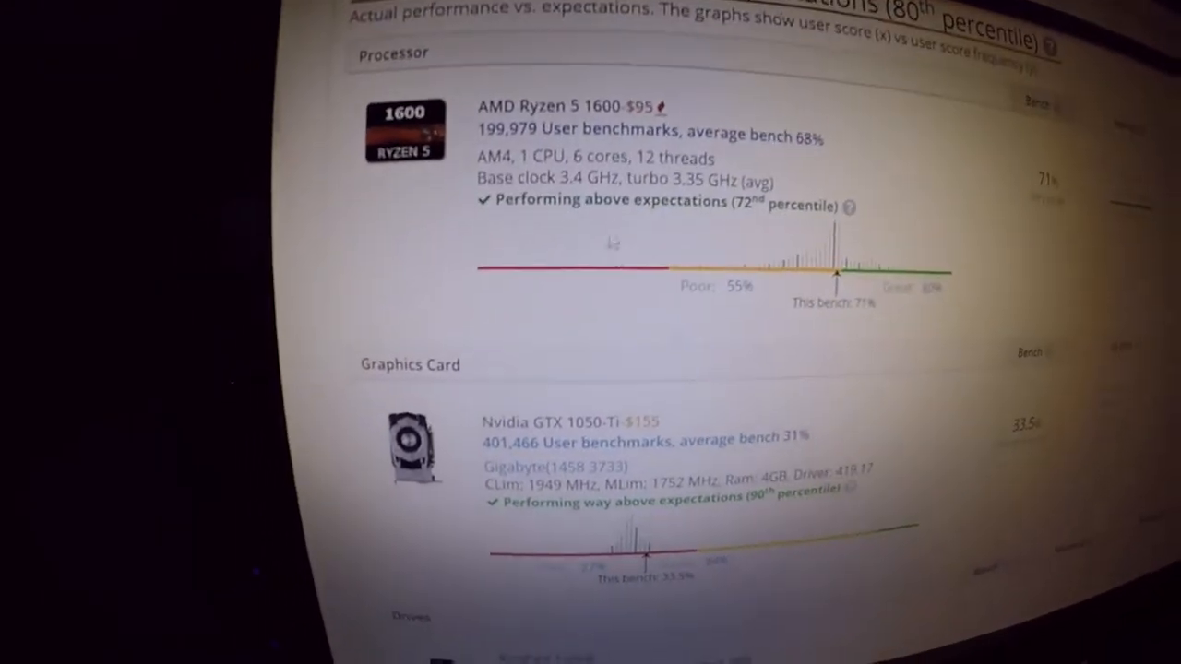
# Step: Scroll through the Drives results (NVMe 44th, USB 98th percentile) down to the Memory Kit entry
pyautogui.scroll(3)
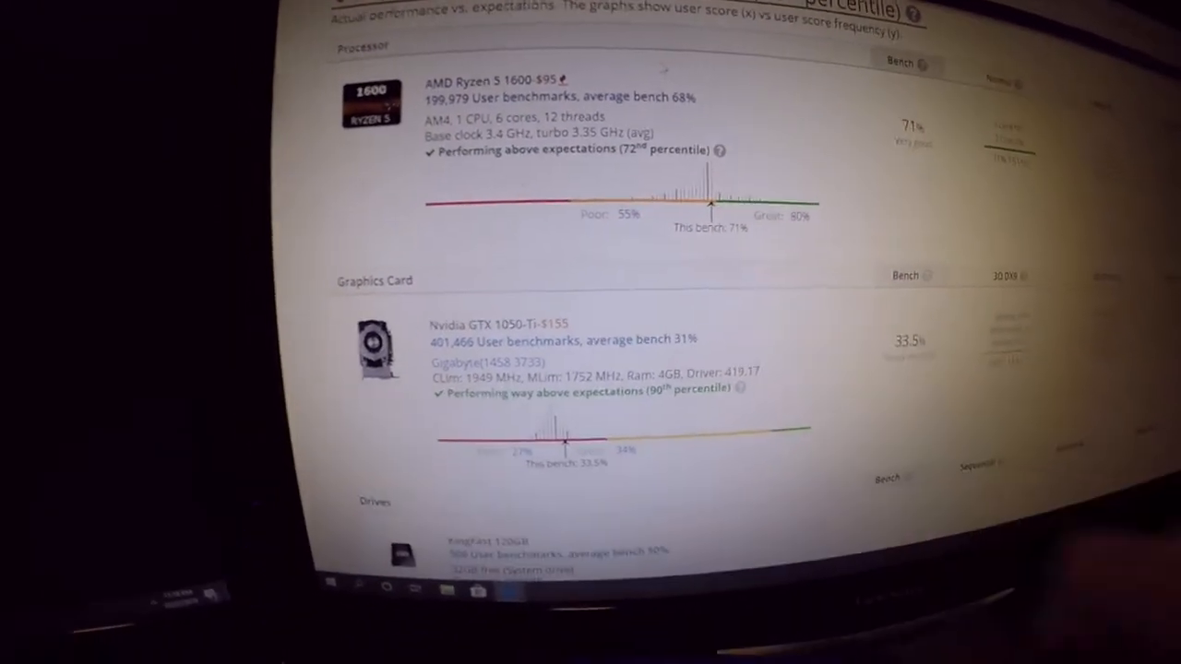
pyautogui.scroll(-3)
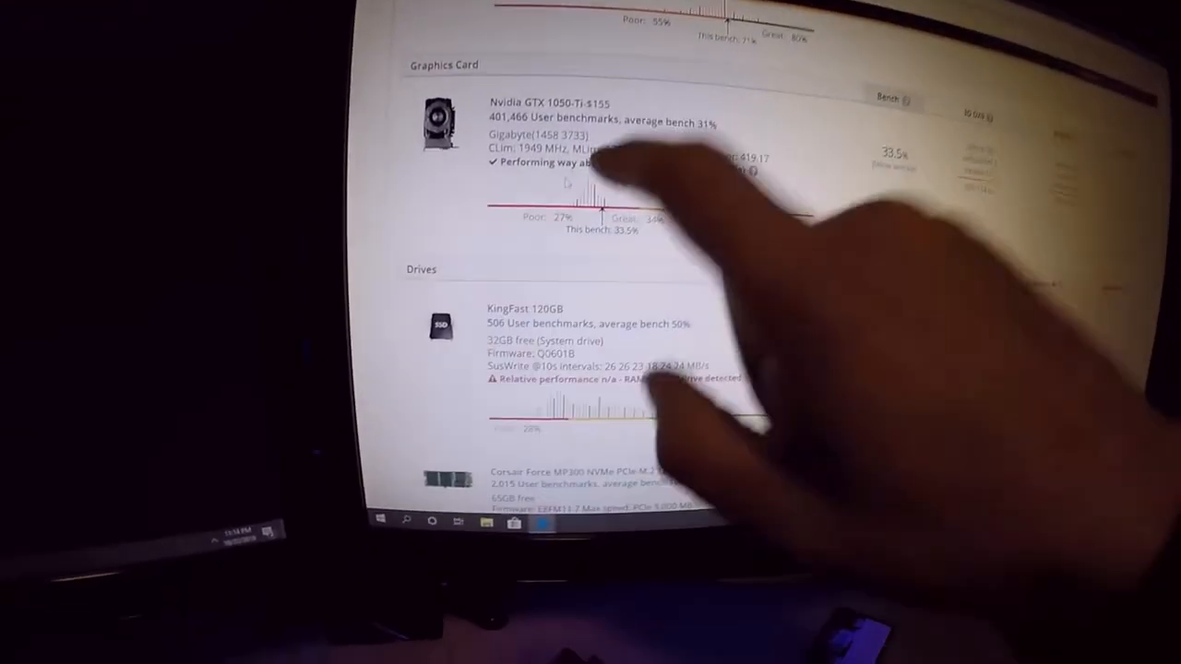
pyautogui.scroll(-3)
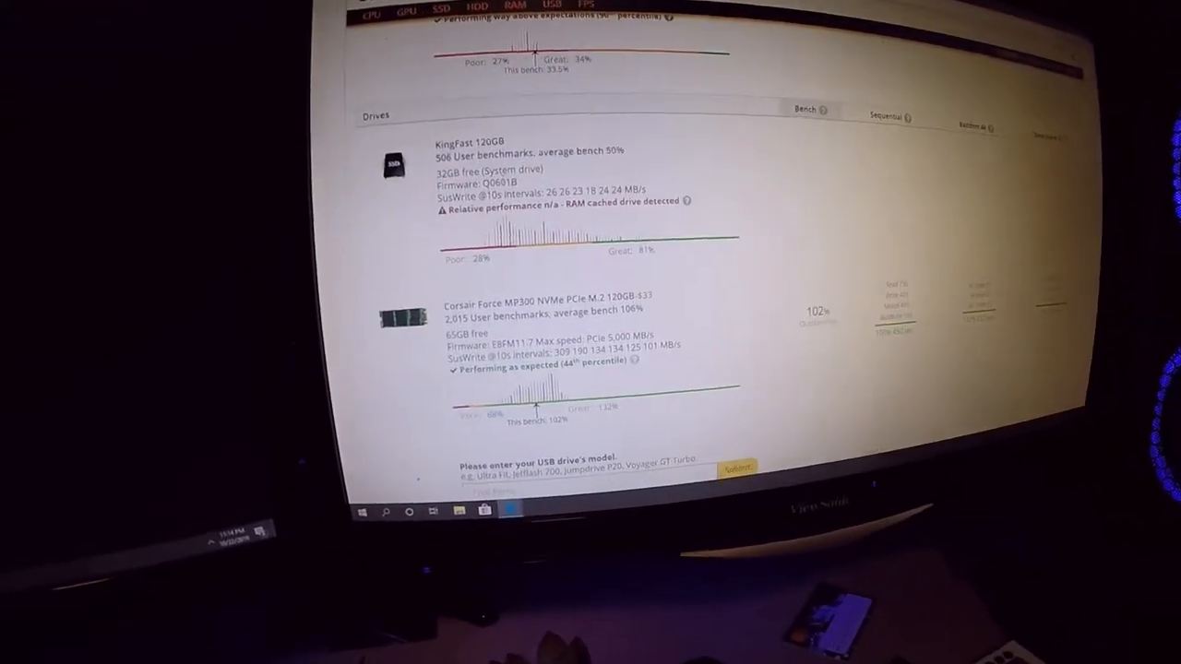
pyautogui.scroll(-3)
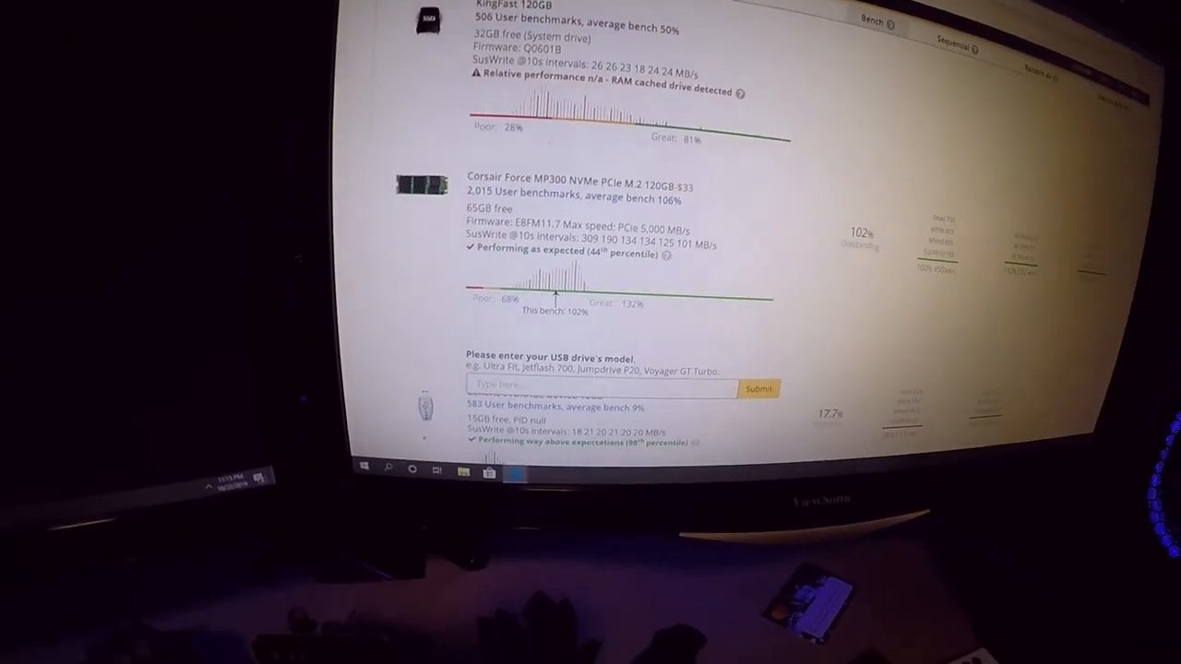
pyautogui.scroll(-3)
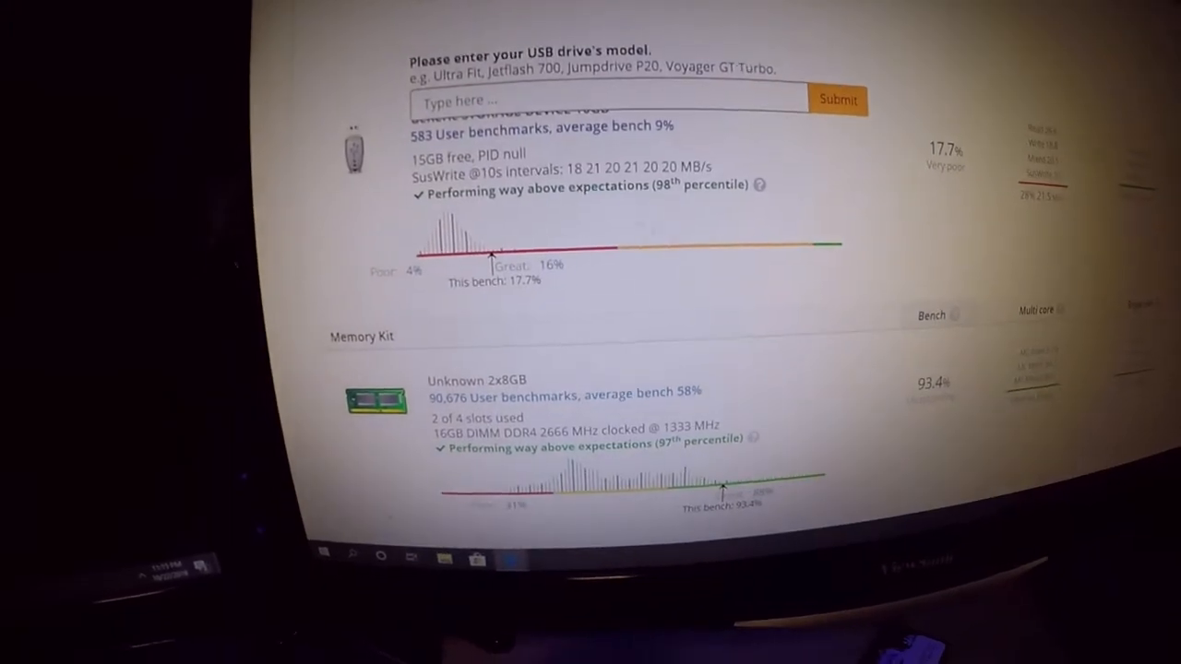
# Step: Scroll past the Memory Kit score to the System Memory Latency Ladder chart
pyautogui.scroll(-3)
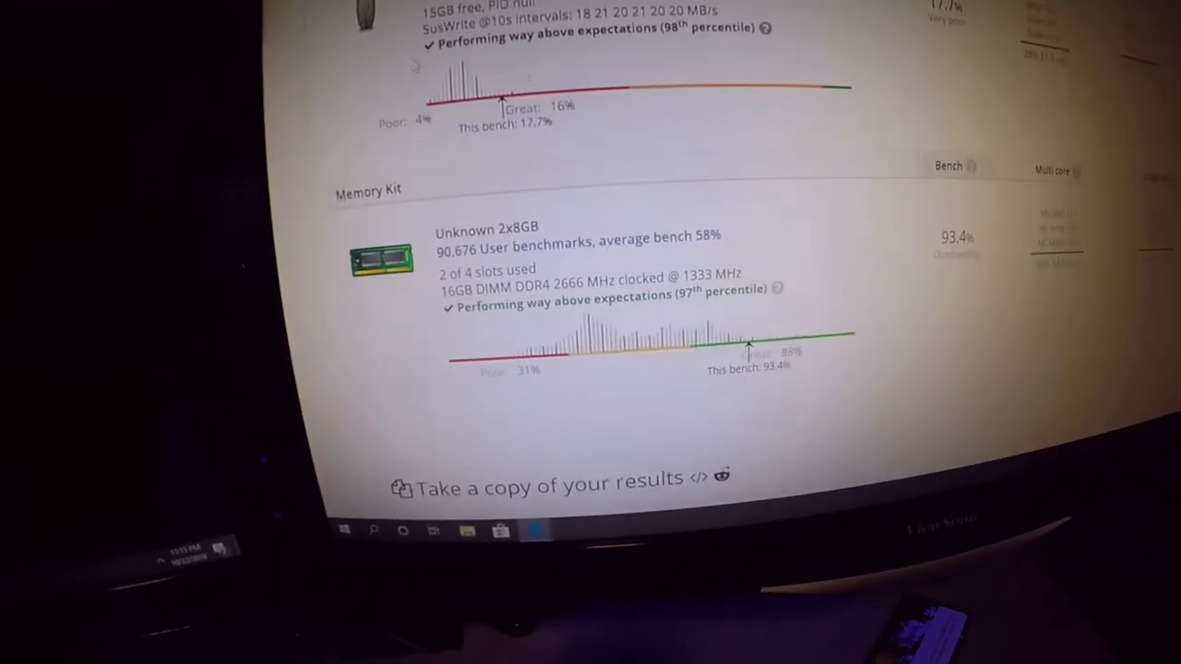
pyautogui.scroll(-3)
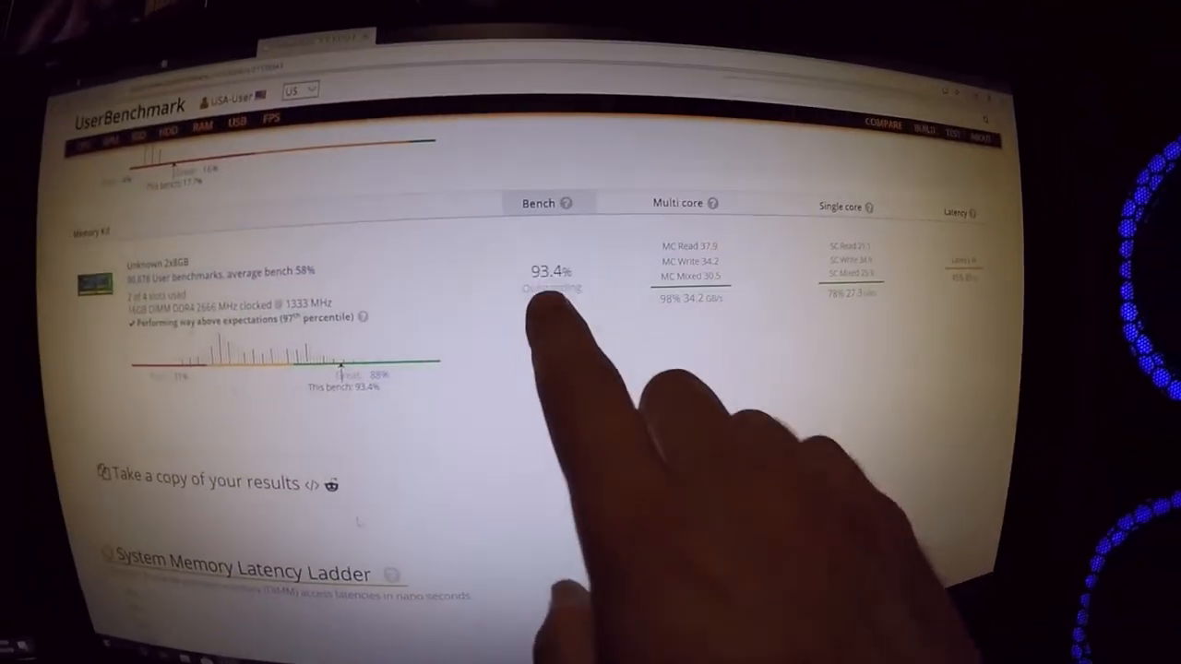
pyautogui.scroll(-3)
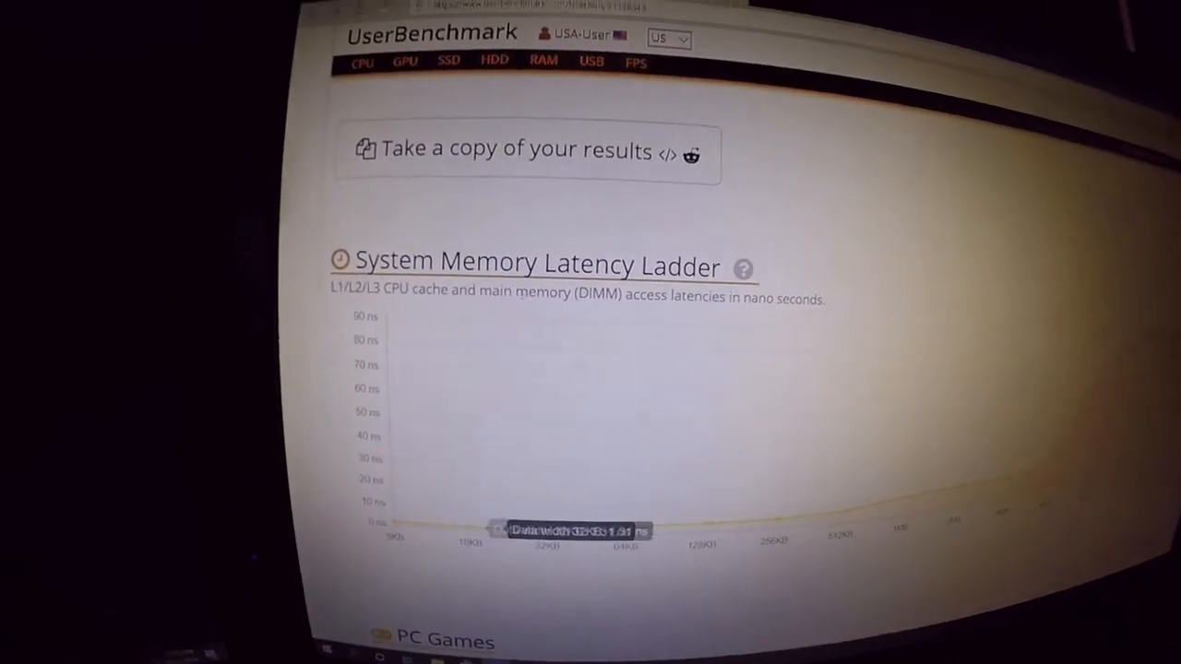
# Step: Scroll past the latency ladder chart to the PC Games section
pyautogui.scroll(-3)
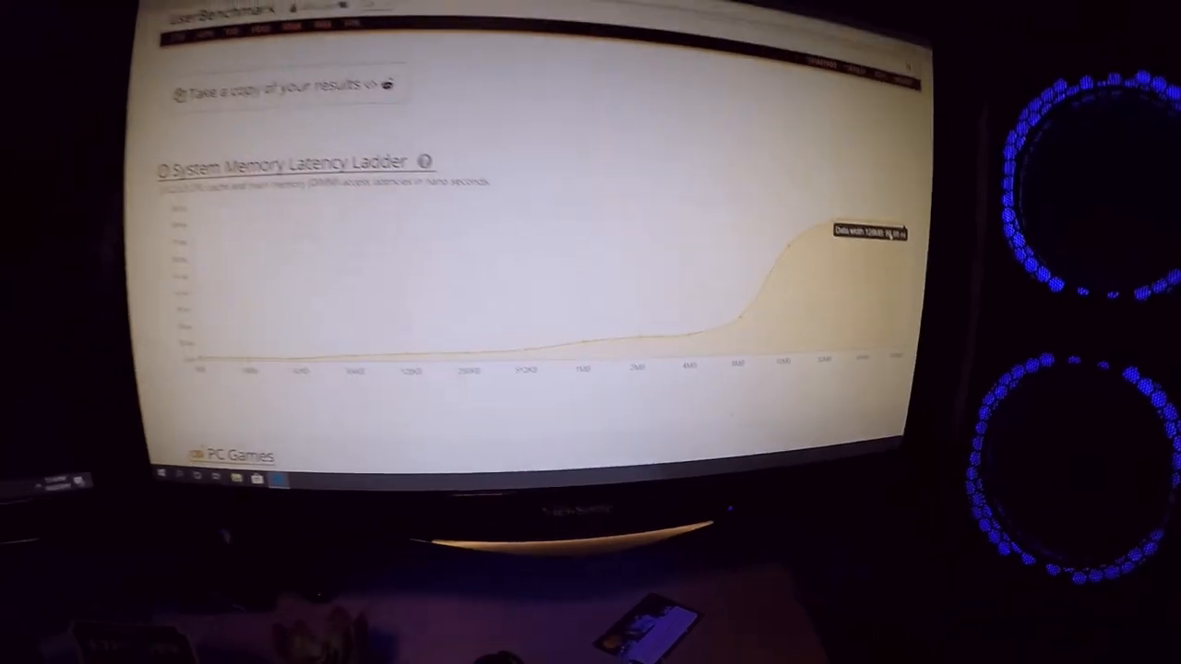
pyautogui.scroll(-3)
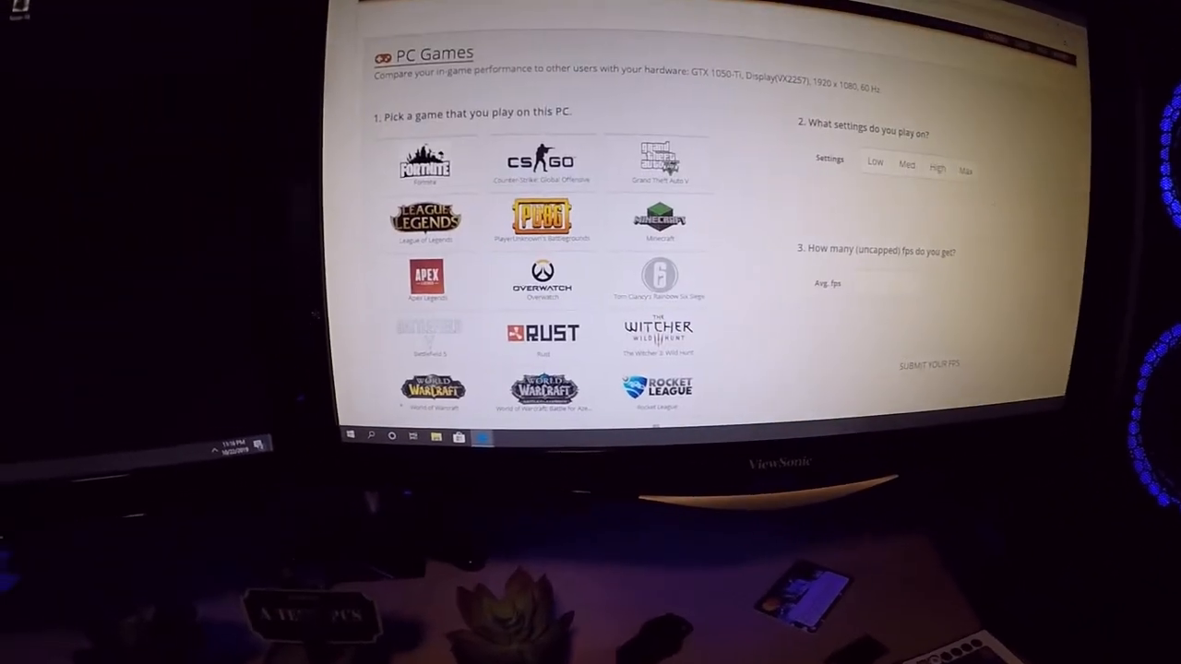
# Step: Scroll past the game tiles to the Custom PC Builder section
pyautogui.scroll(-3)
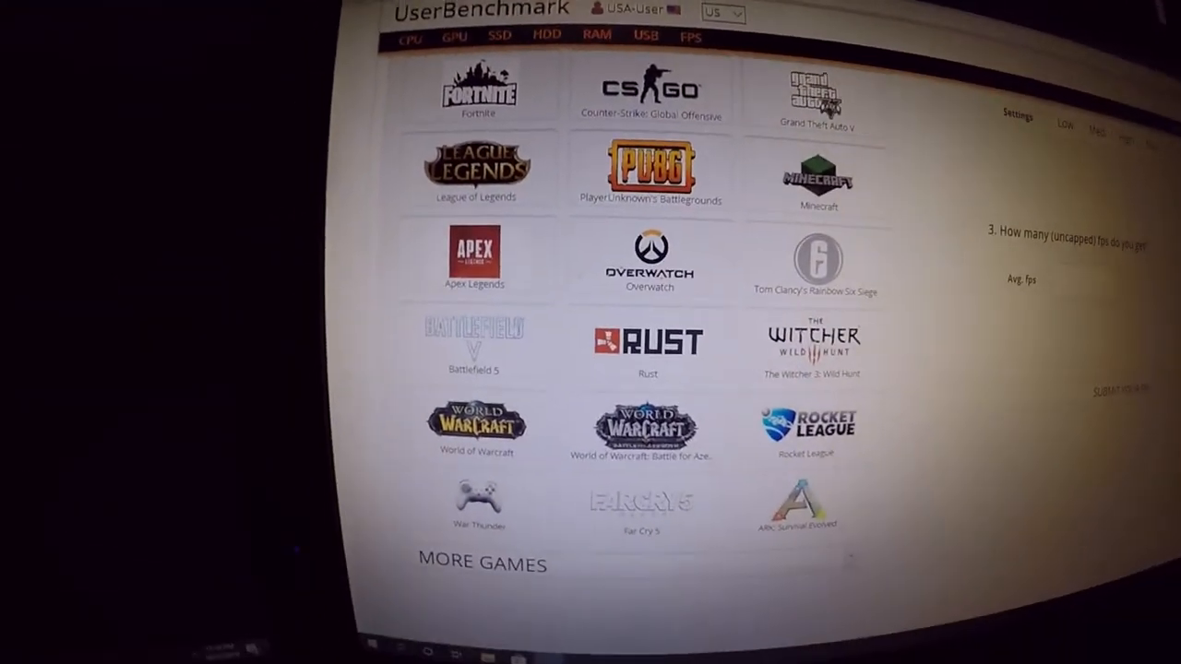
pyautogui.scroll(-3)
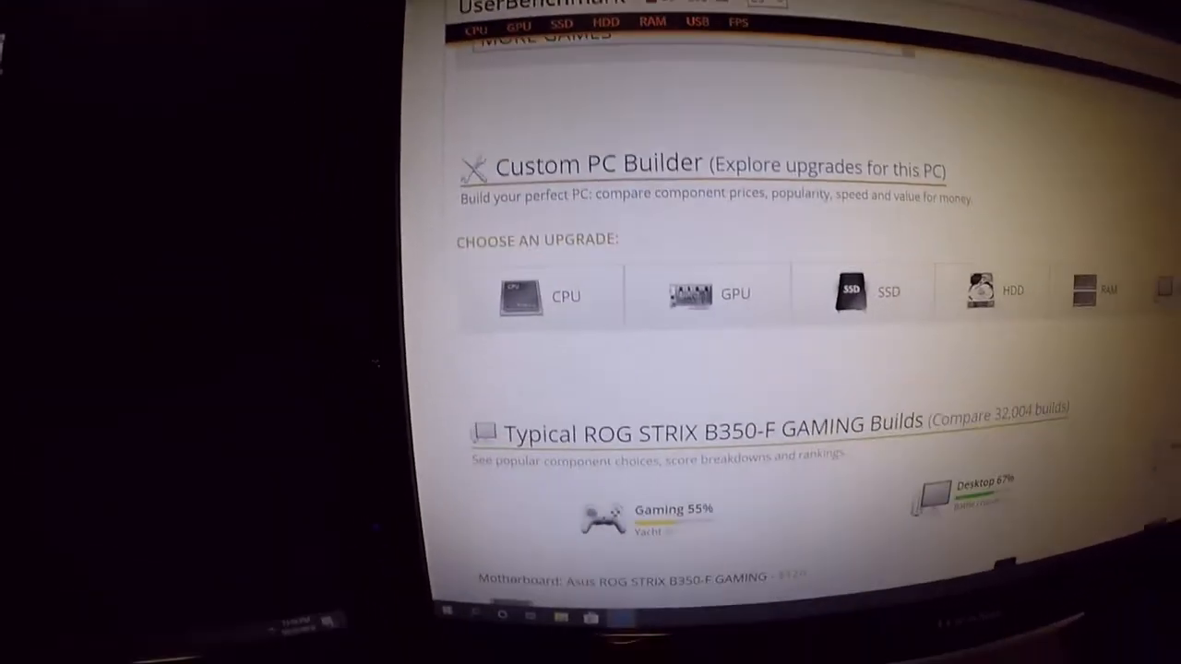
# Step: Scroll to the Typical ROG STRIX B350-F GAMING Builds with CPU, GPU and SSD options
pyautogui.scroll(-3)
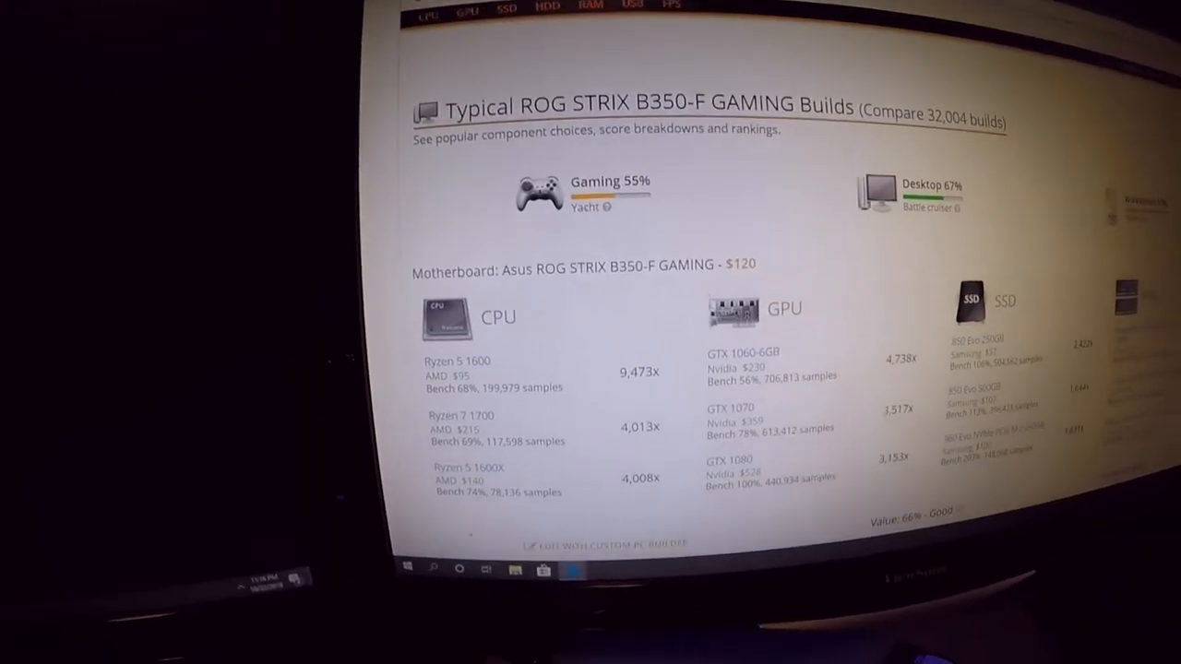
pyautogui.scroll(-3)
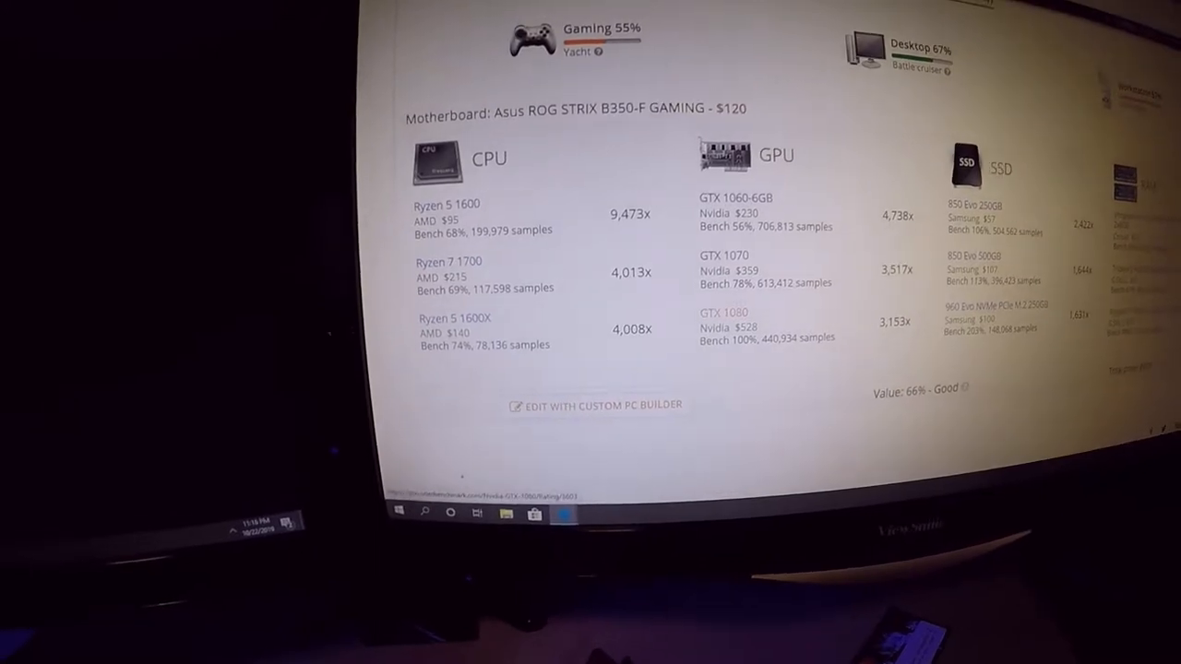
pyautogui.scroll(-3)
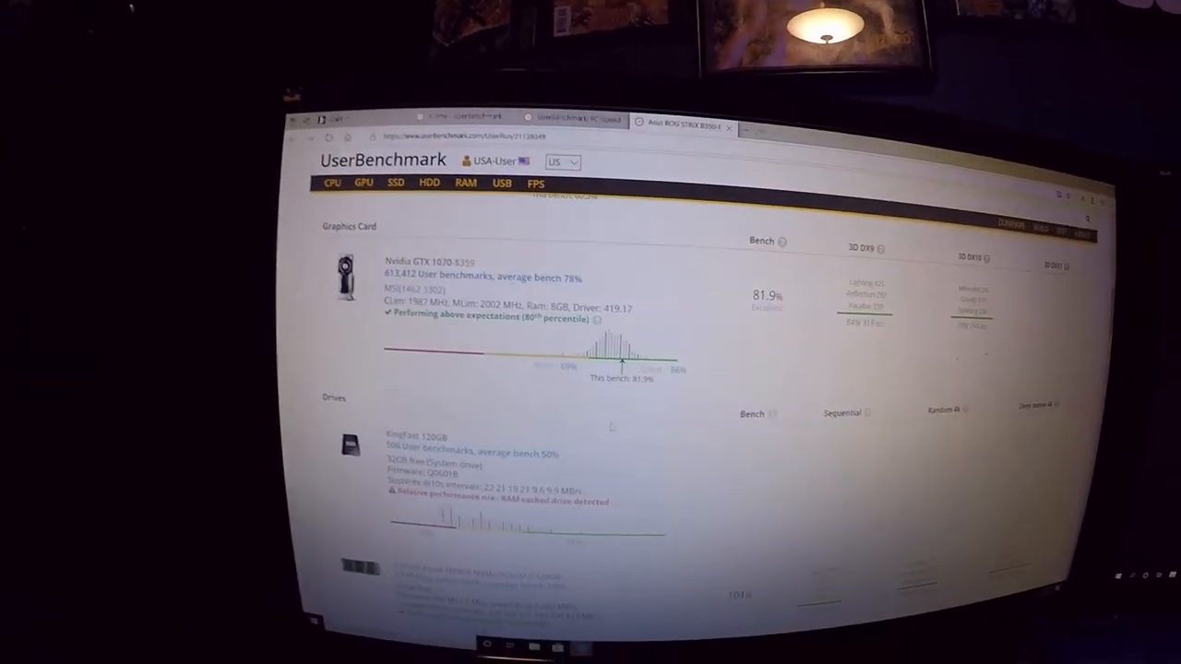
# Step: Scroll the other PC's results to the Performance Results summary with its ratings
pyautogui.scroll(-3)
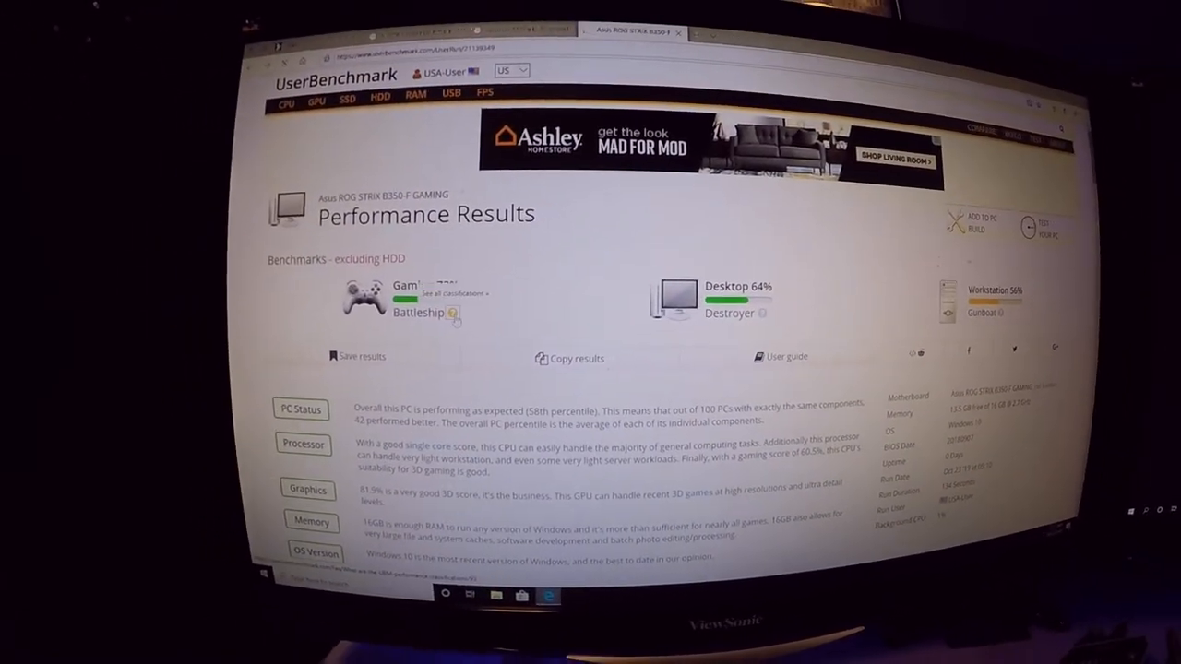
# Step: Follow the Gaming classification name to the FAQ ranking tiers from UFO to Tree trunk
pyautogui.click(446, 292)
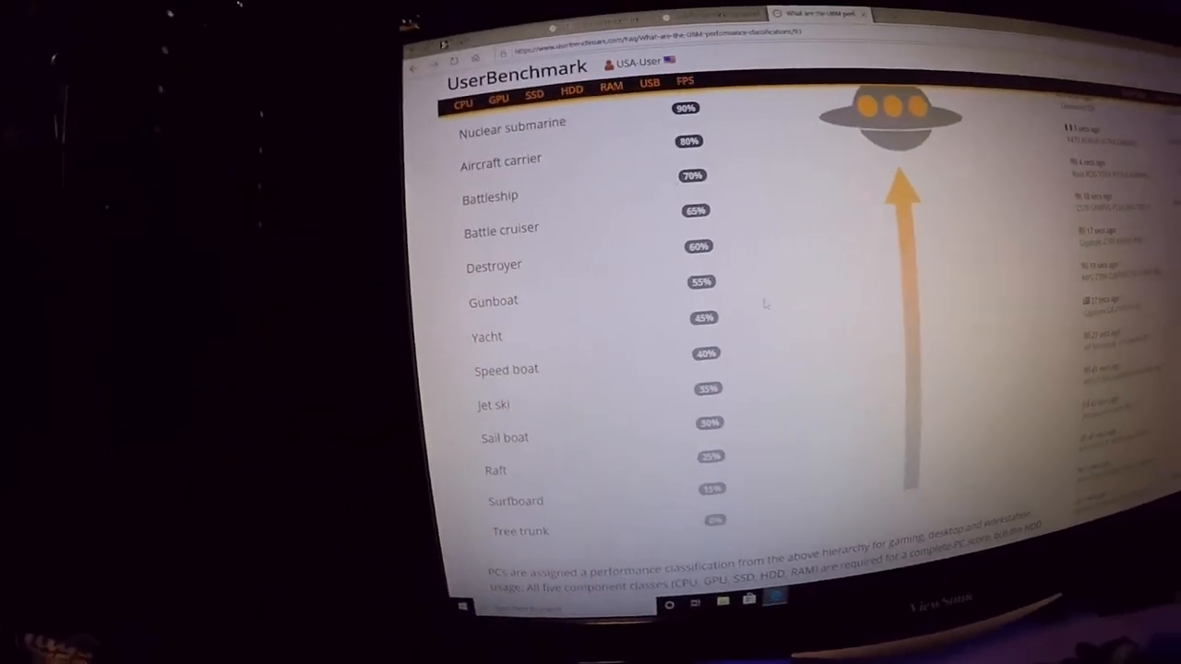
pyautogui.scroll(3)
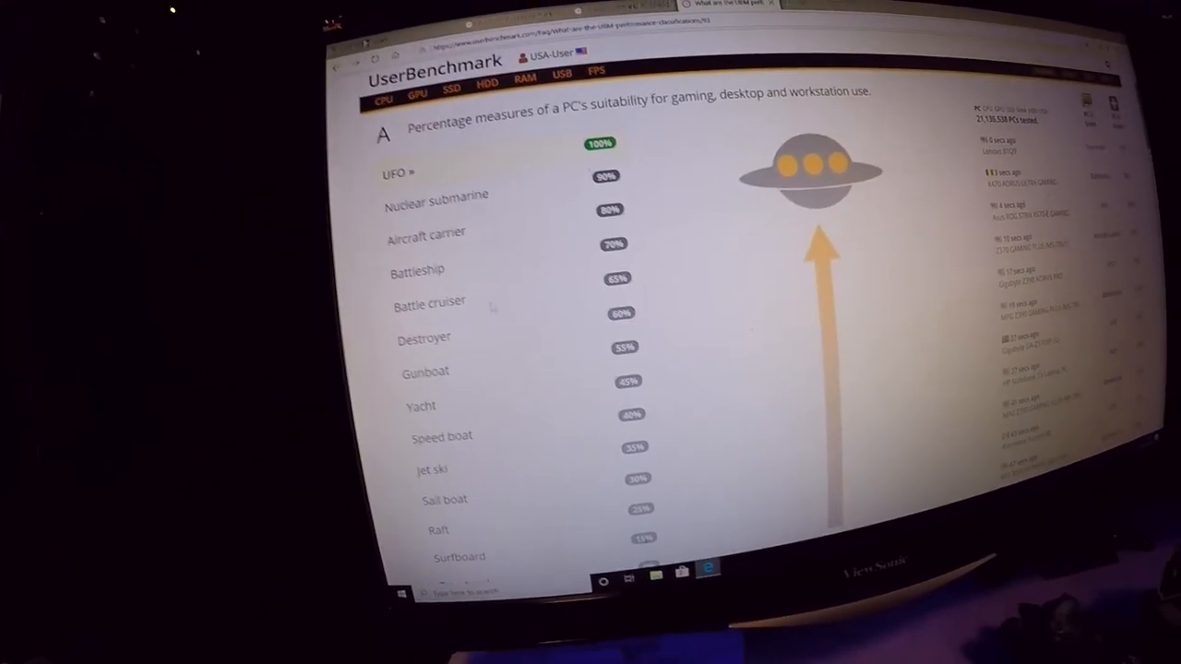